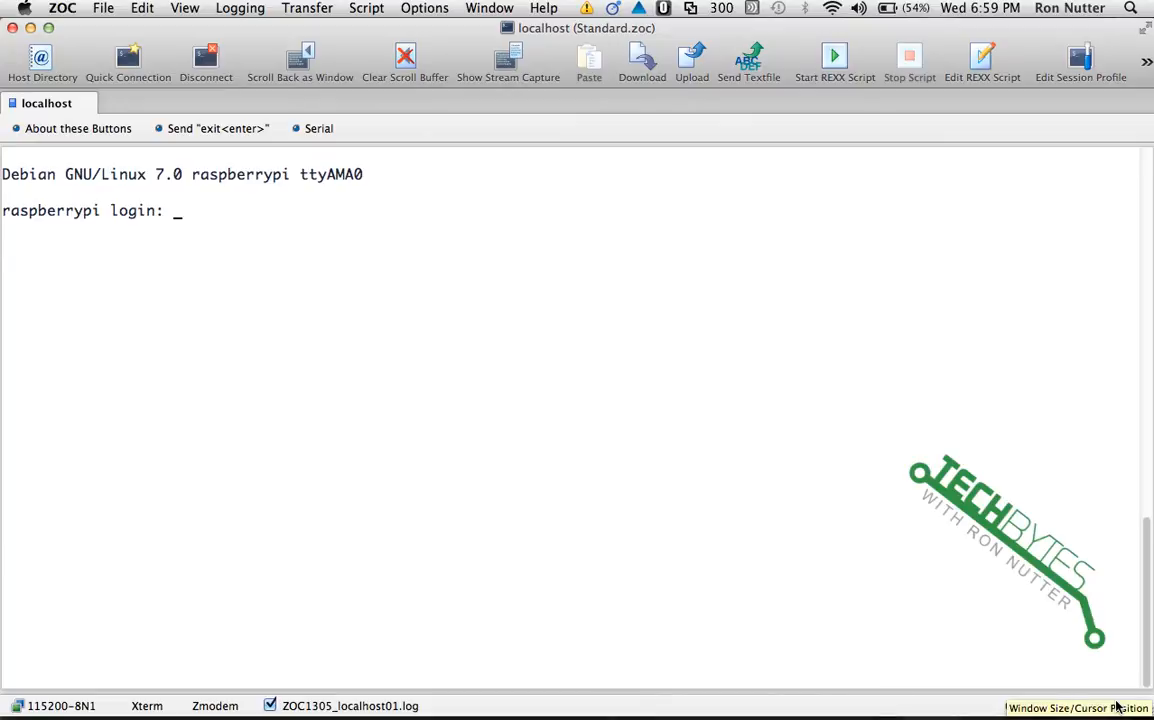
# Log into the Raspberry Pi as user pi and list the home folder showing test.pcap.
pyautogui.write('pi')
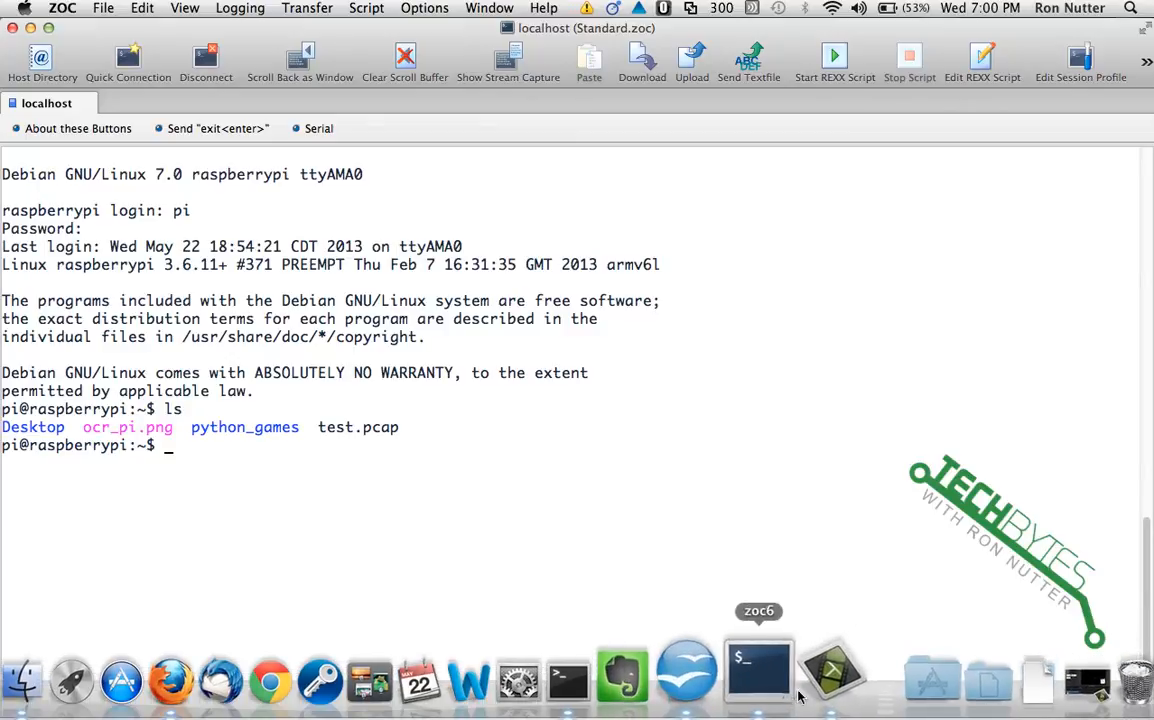
pyautogui.click(758, 670)
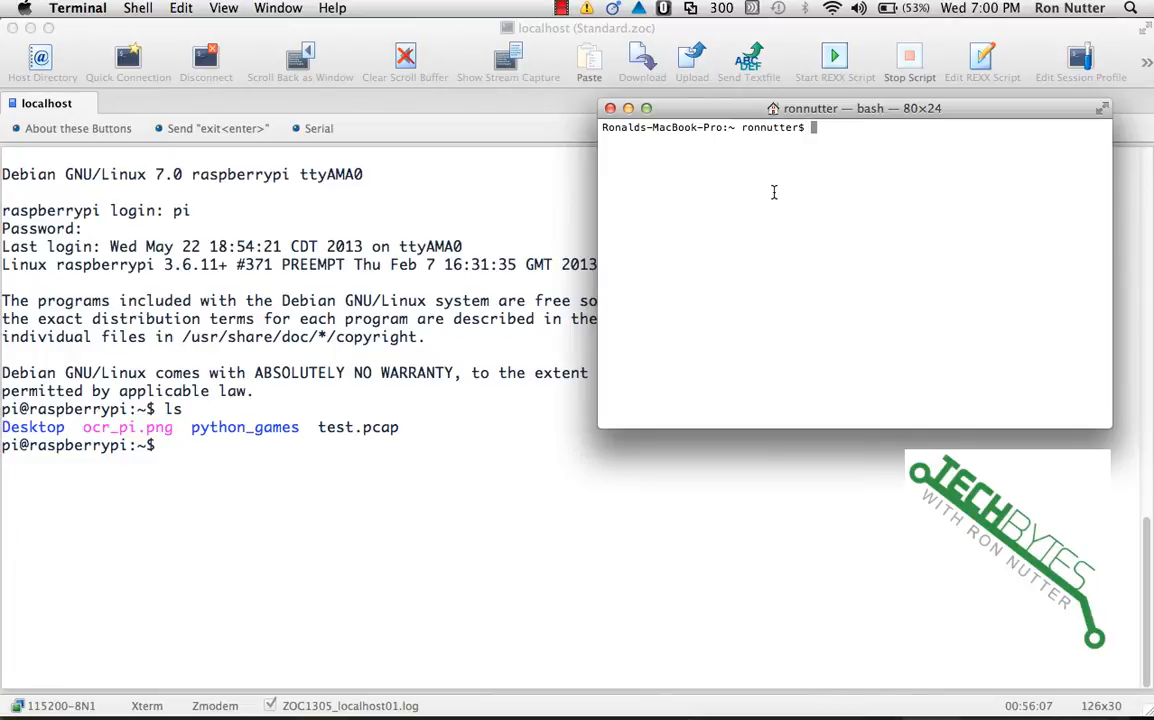
pyautogui.write('scp')
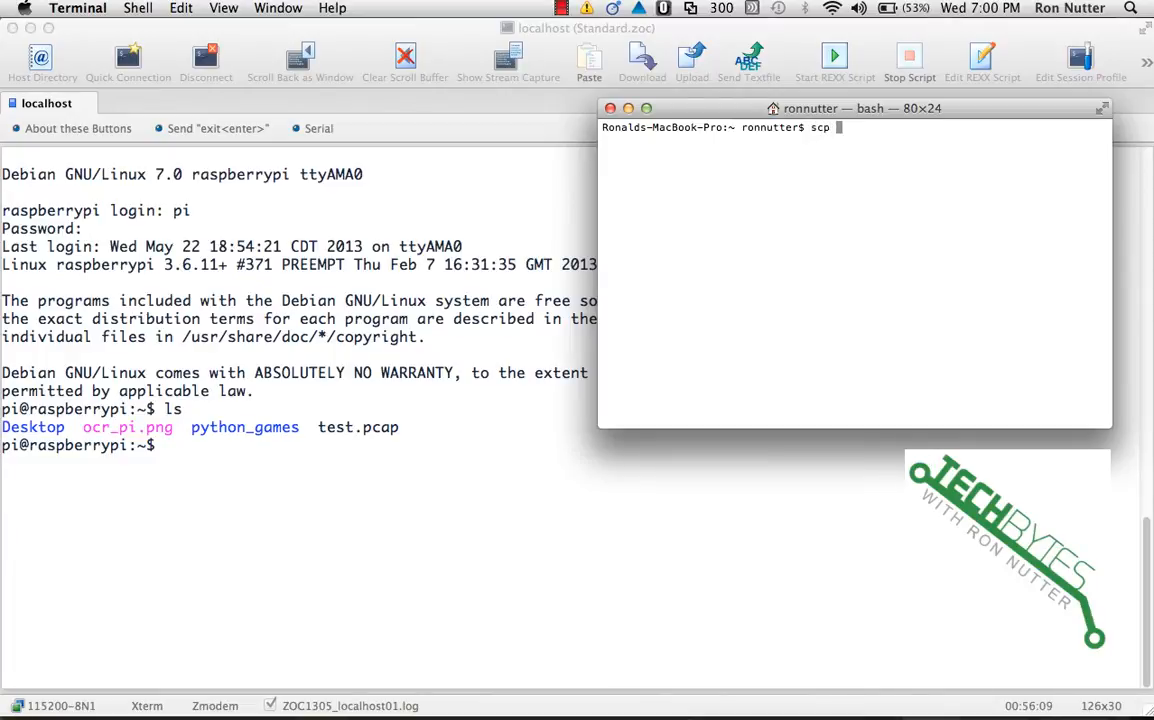
pyautogui.write('pi@')
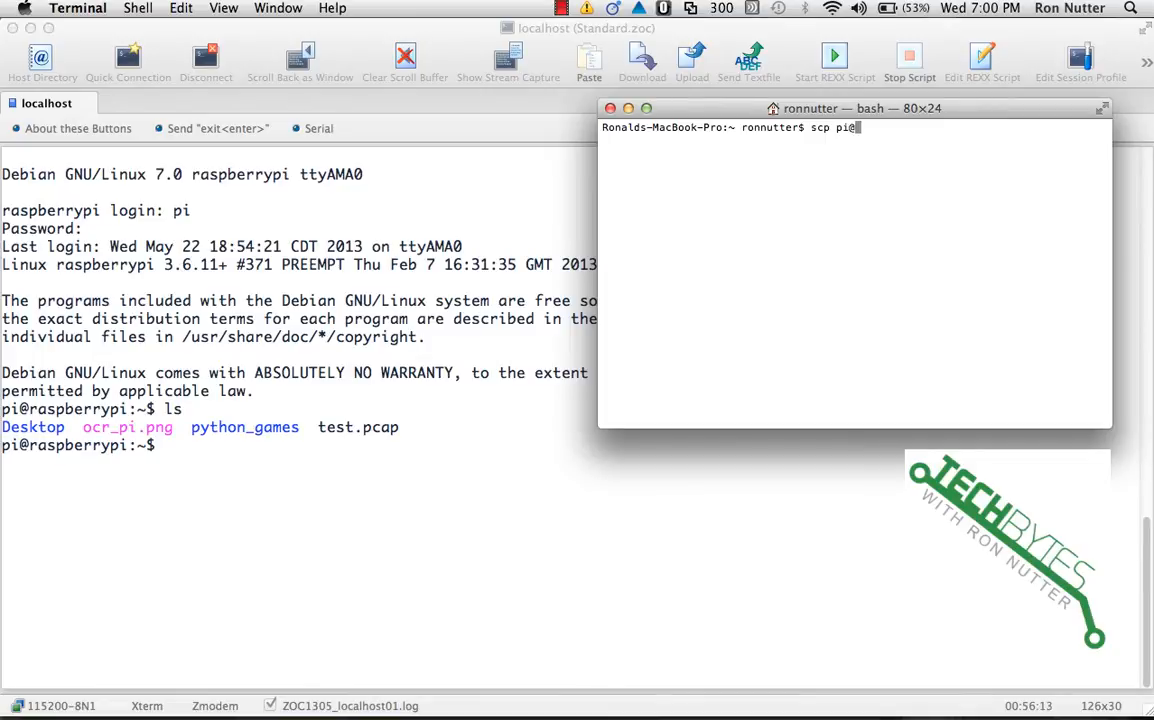
pyautogui.write('192.168')
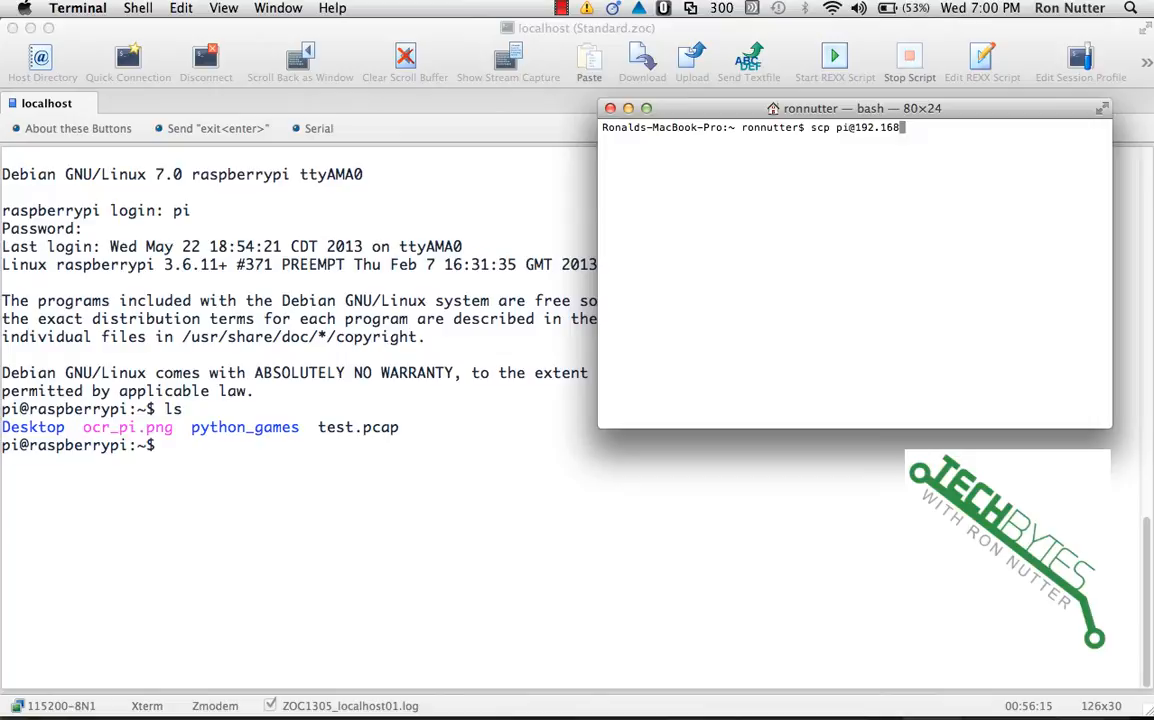
pyautogui.write('15.222')
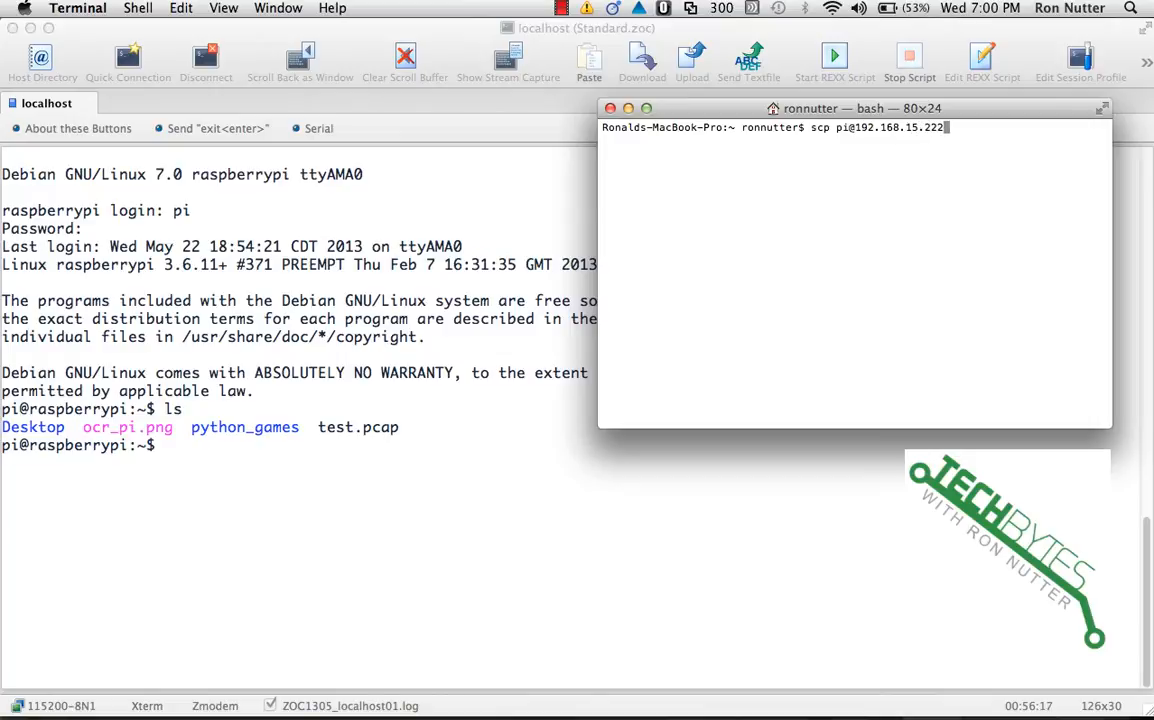
pyautogui.write(':test')
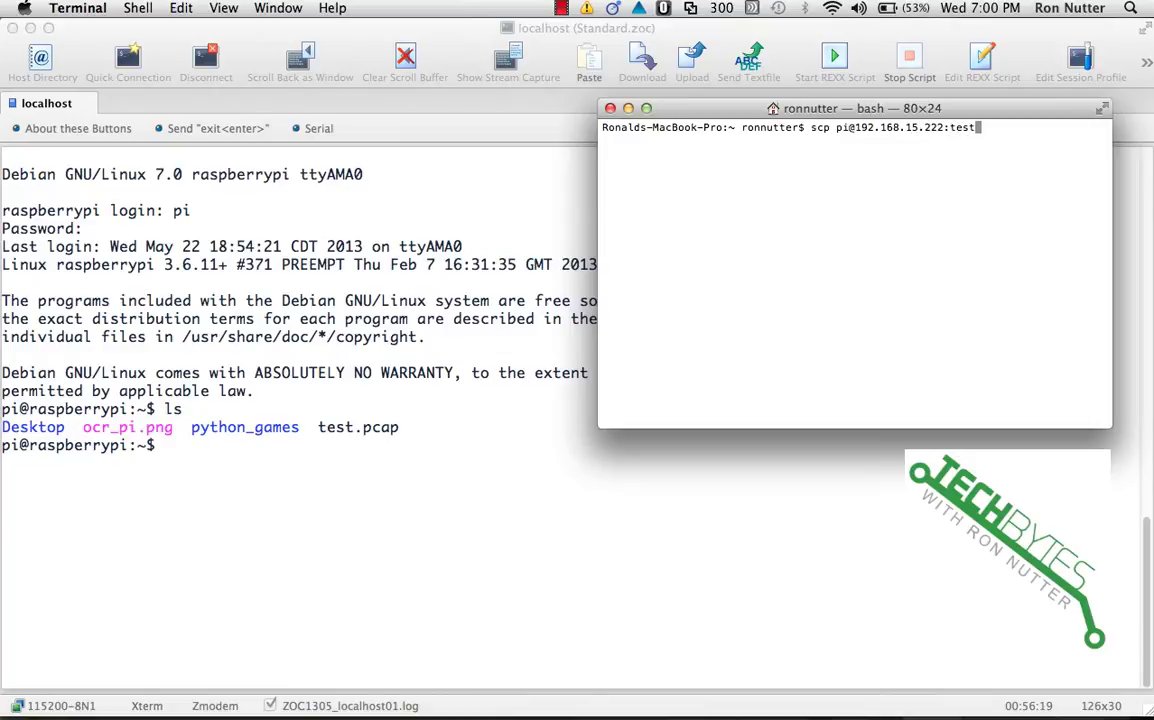
pyautogui.write('.pcap')
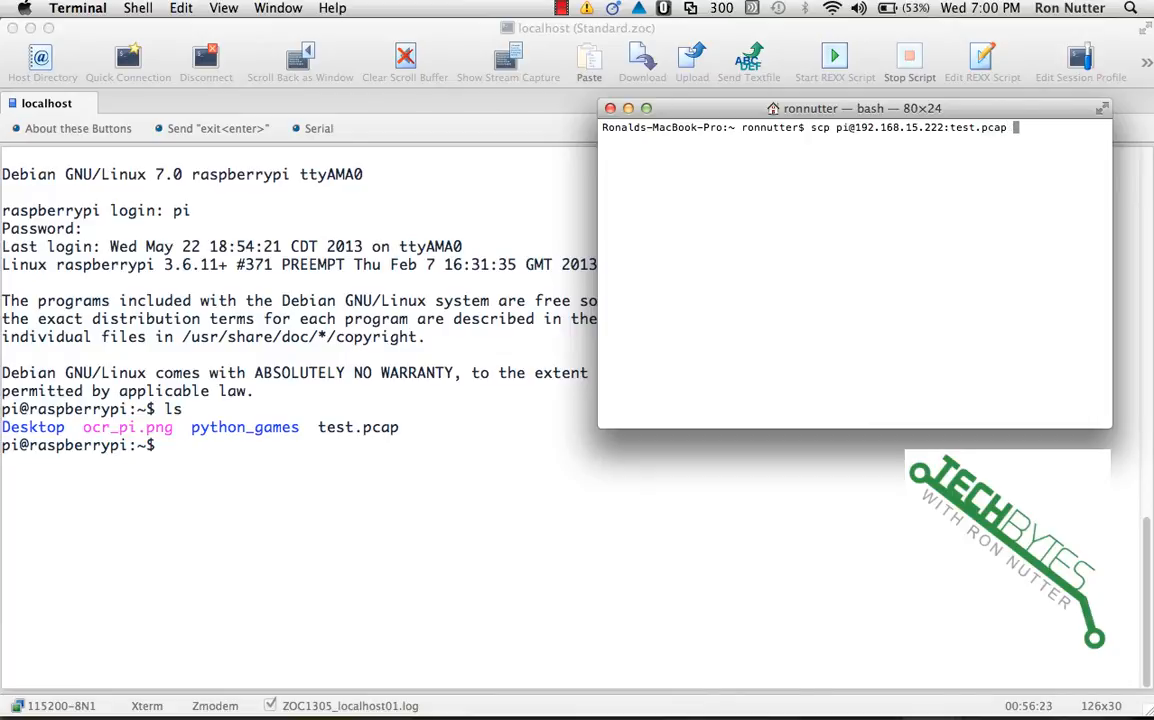
pyautogui.write('/')
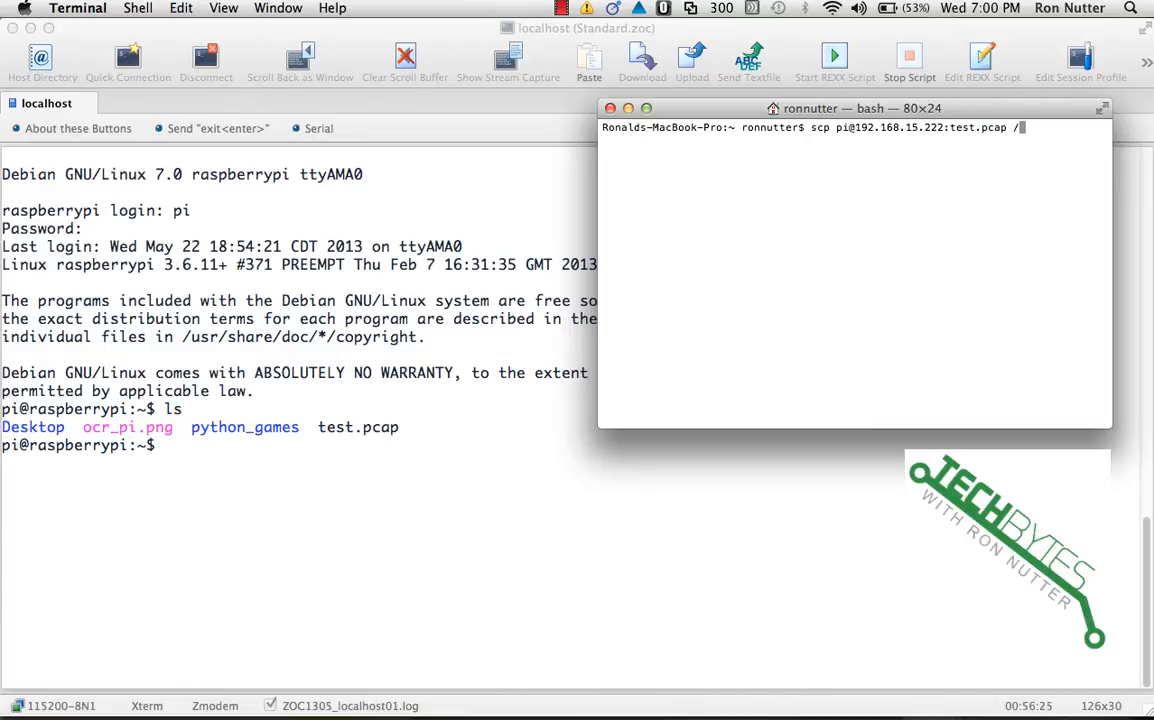
pyautogui.write('users')
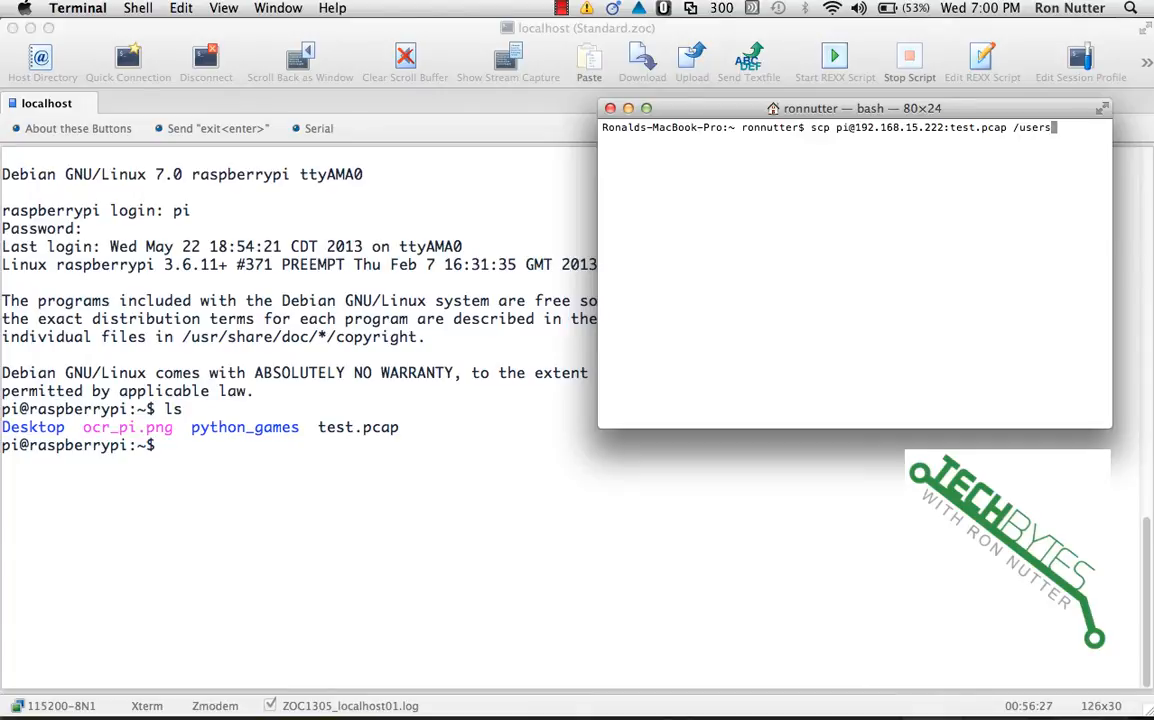
pyautogui.write('RonNutter')
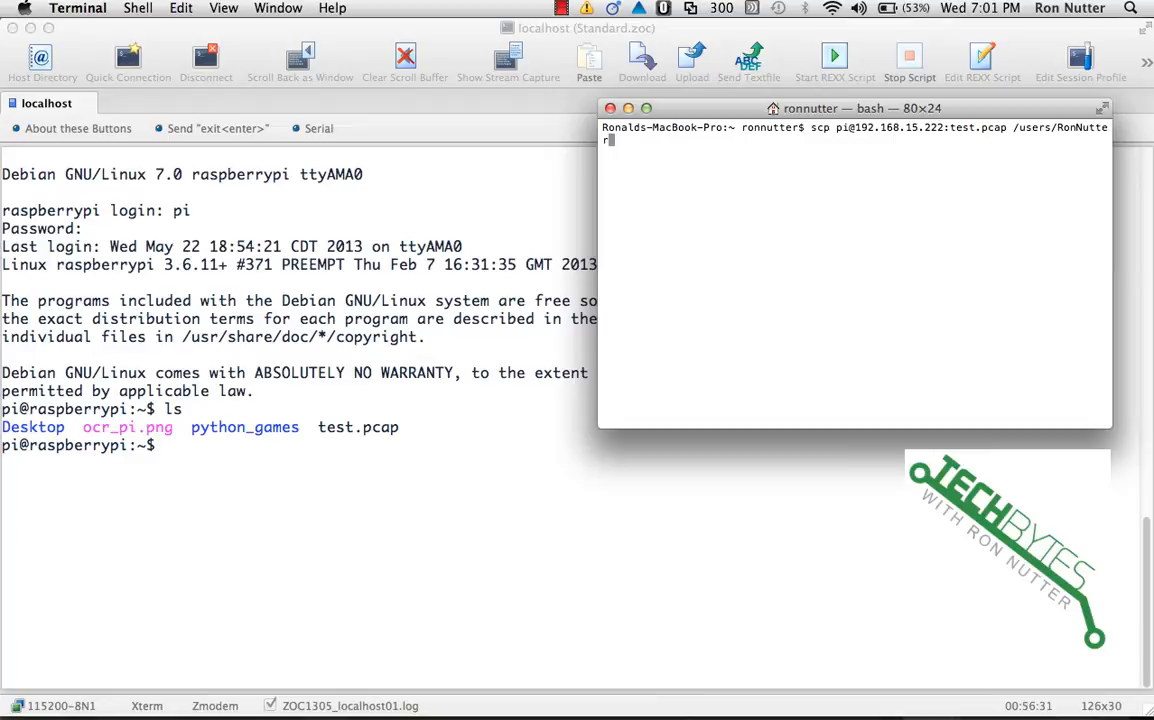
# Run the scp, accept the 192.168.15.222 host key with yes, and let test.pcap copy to 100%.
pyautogui.press('Return')
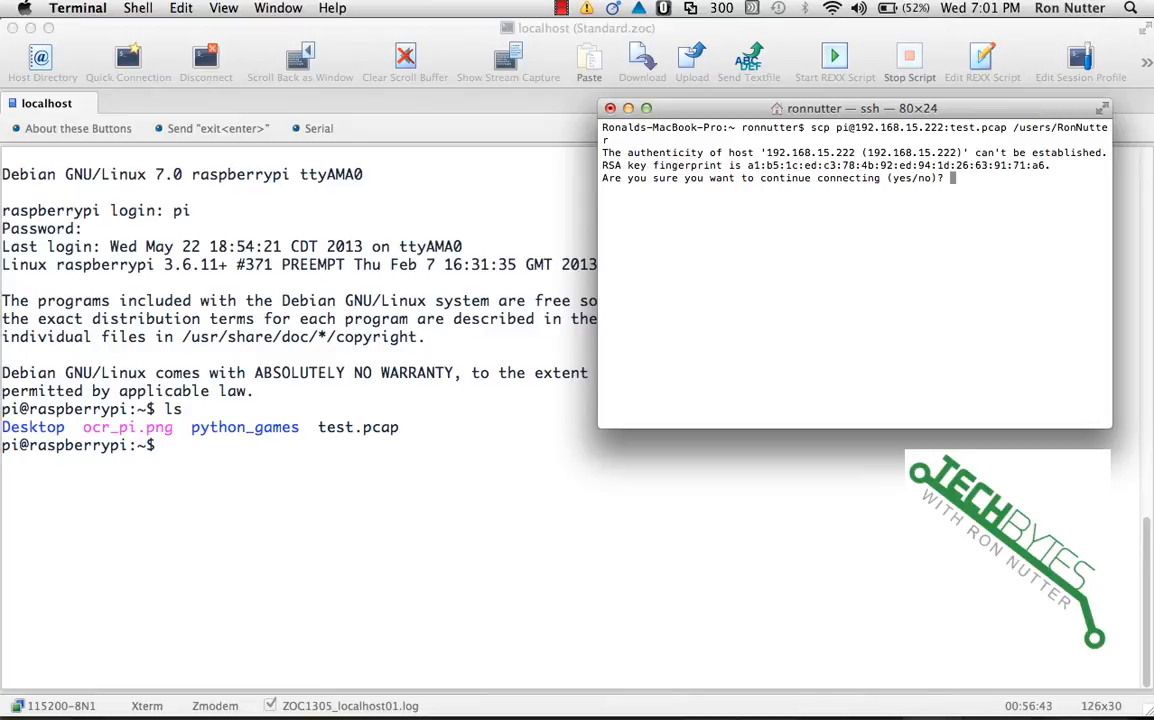
pyautogui.write('y')
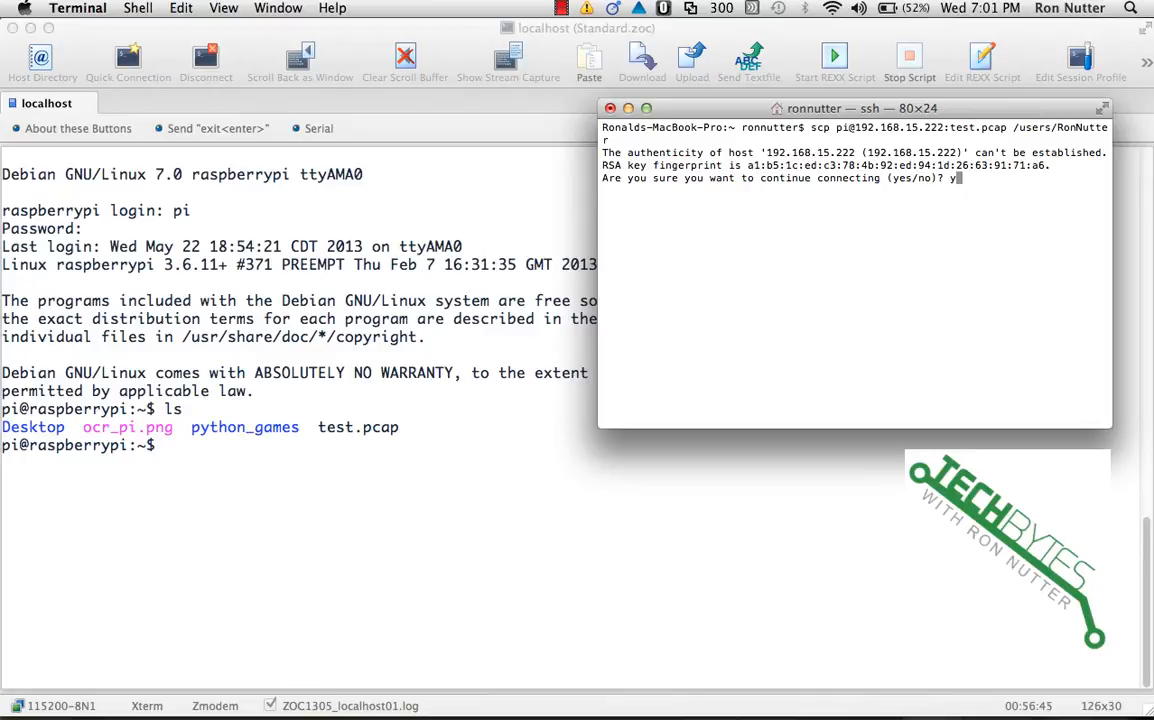
pyautogui.press('return')
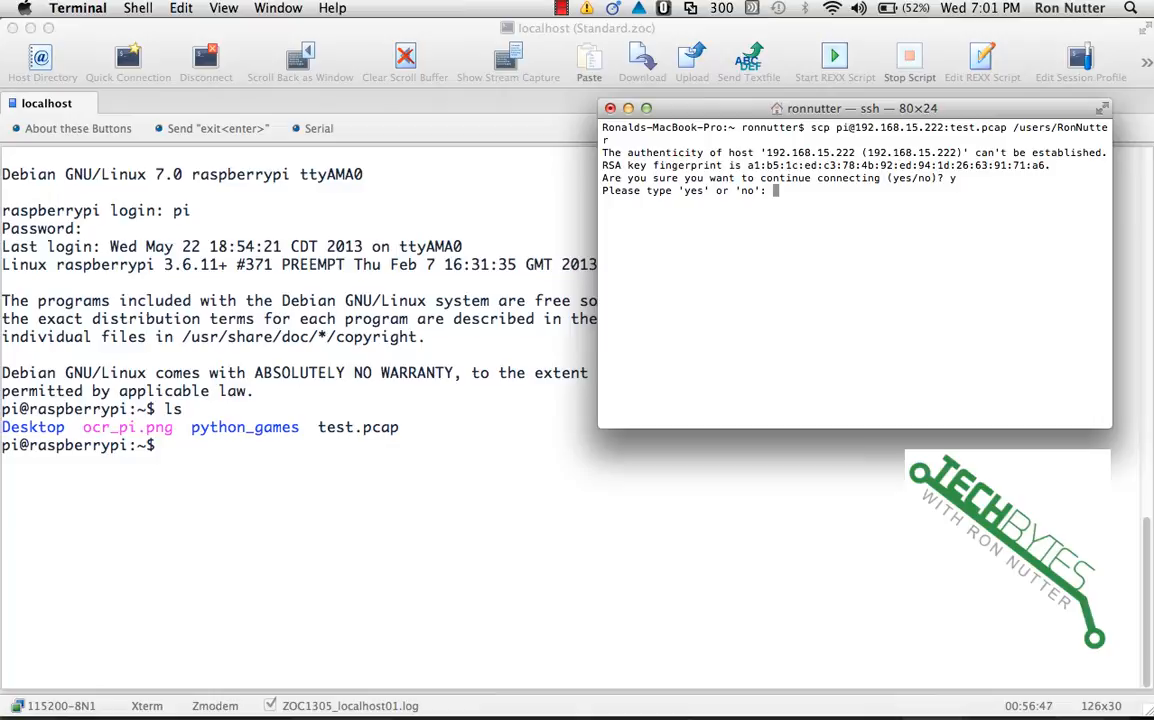
pyautogui.write('es')
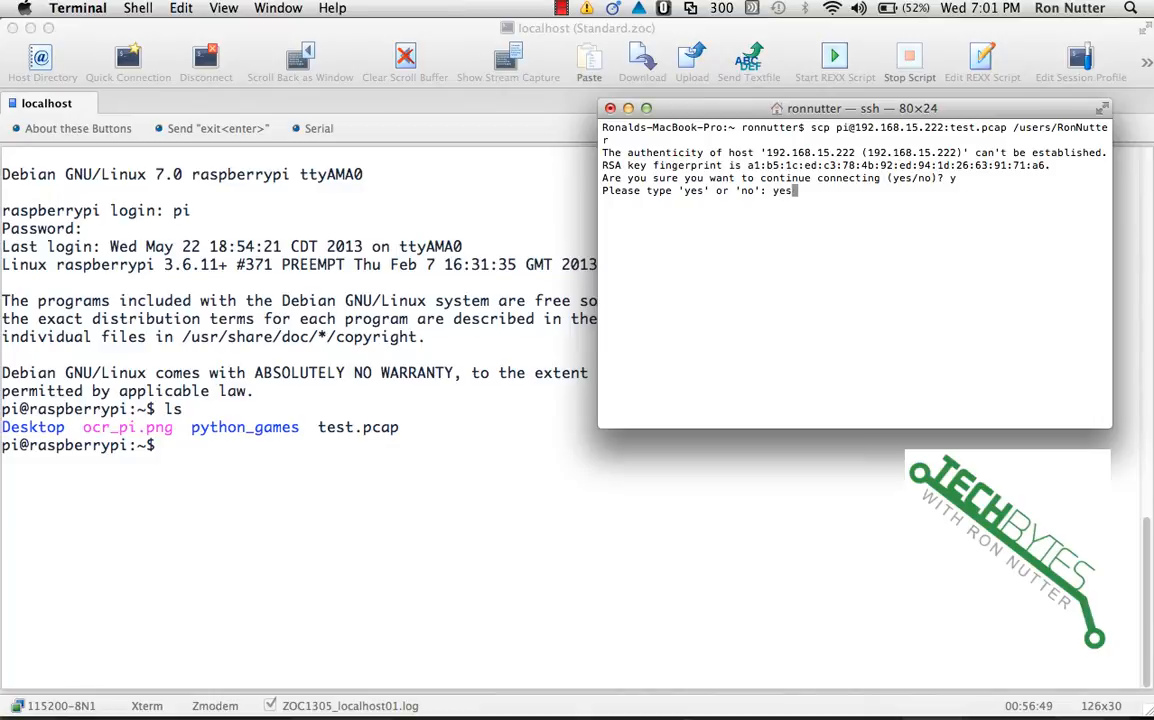
pyautogui.press('Return')
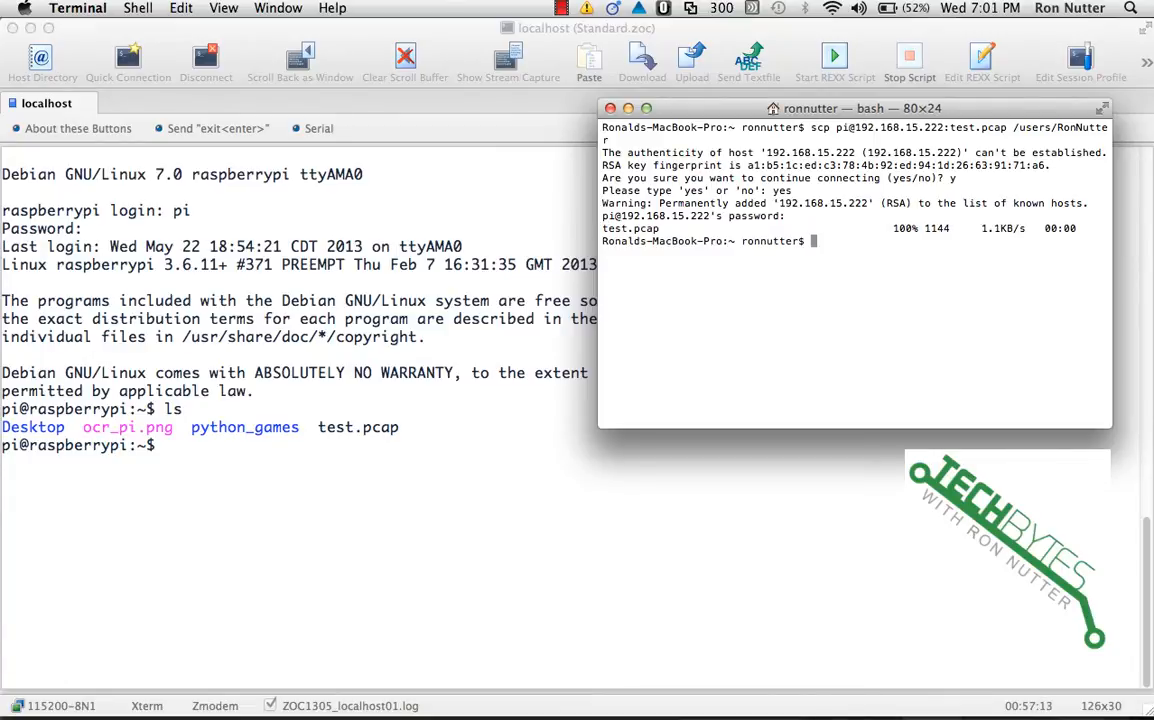
# List the Mac home folder with ls to confirm test.pcap arrived.
pyautogui.write('ls')
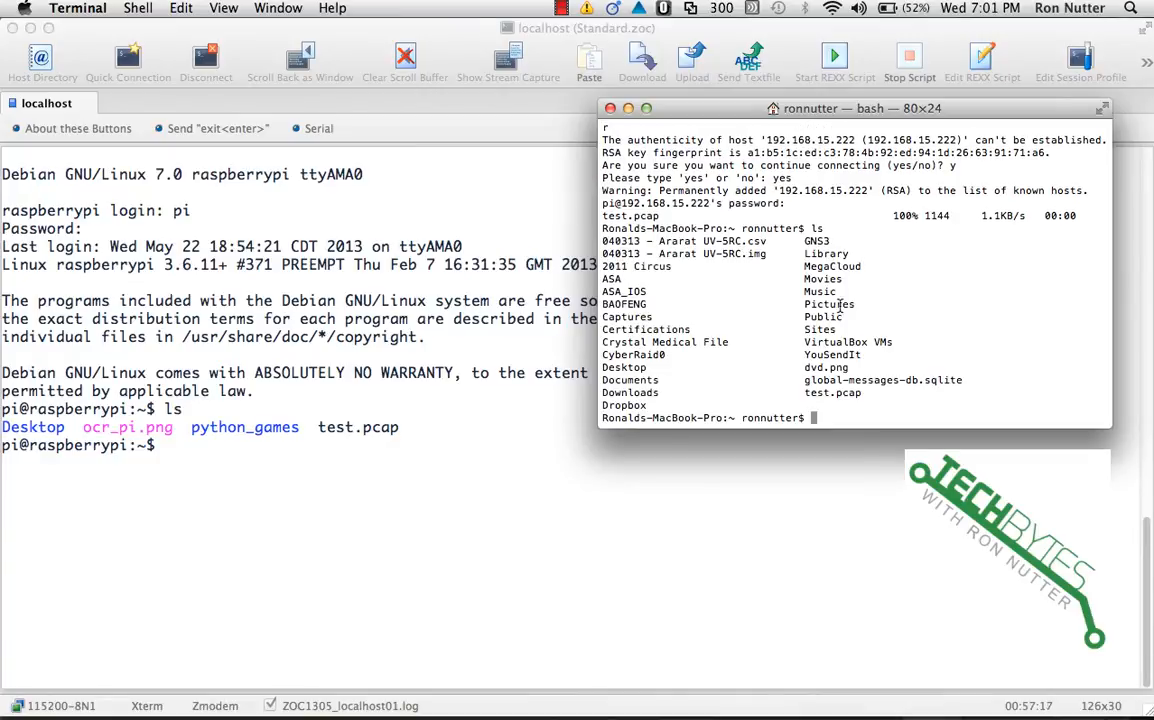
pyautogui.moveTo(892, 396)
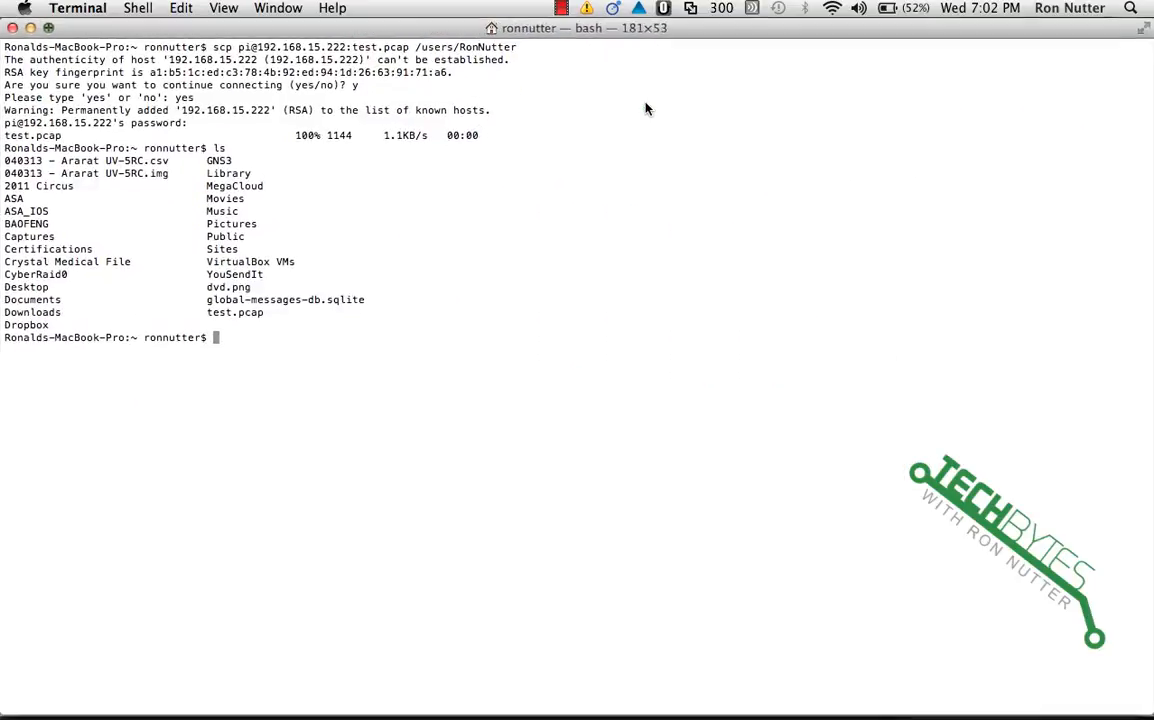
# Enter sudo nano .ssh/known_hosts at the prompt to edit the SSH known hosts file.
pyautogui.write('ls')
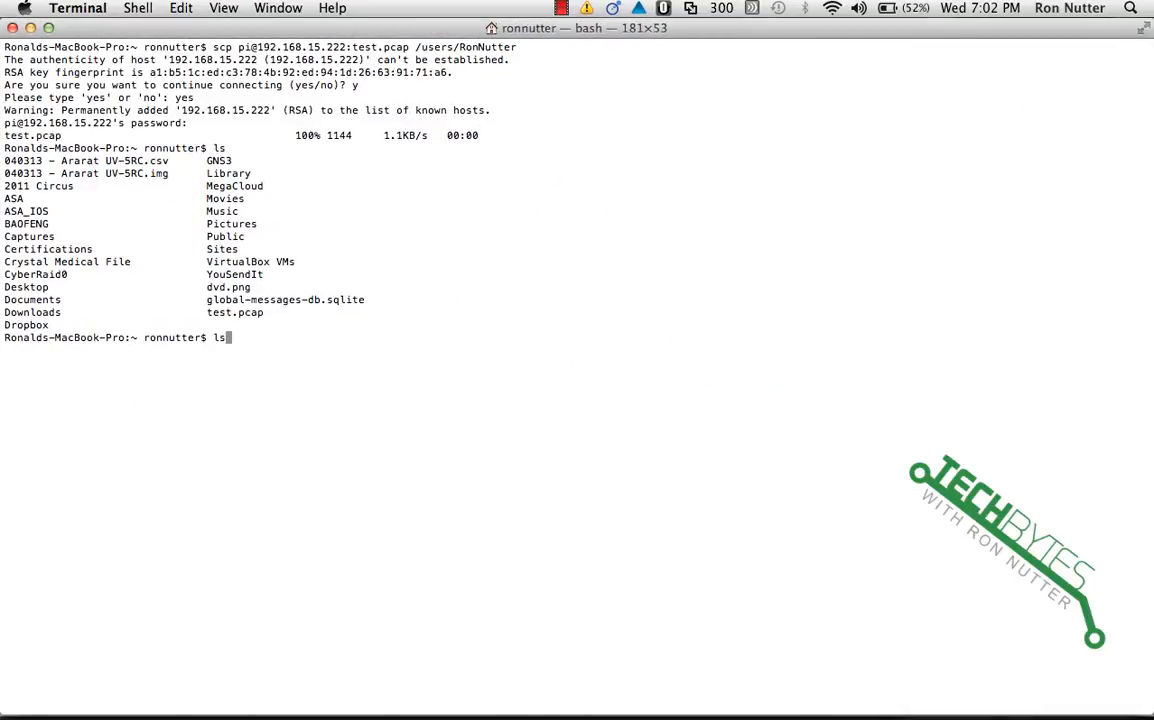
pyautogui.write('sudo nano .ssh/known_hosts')
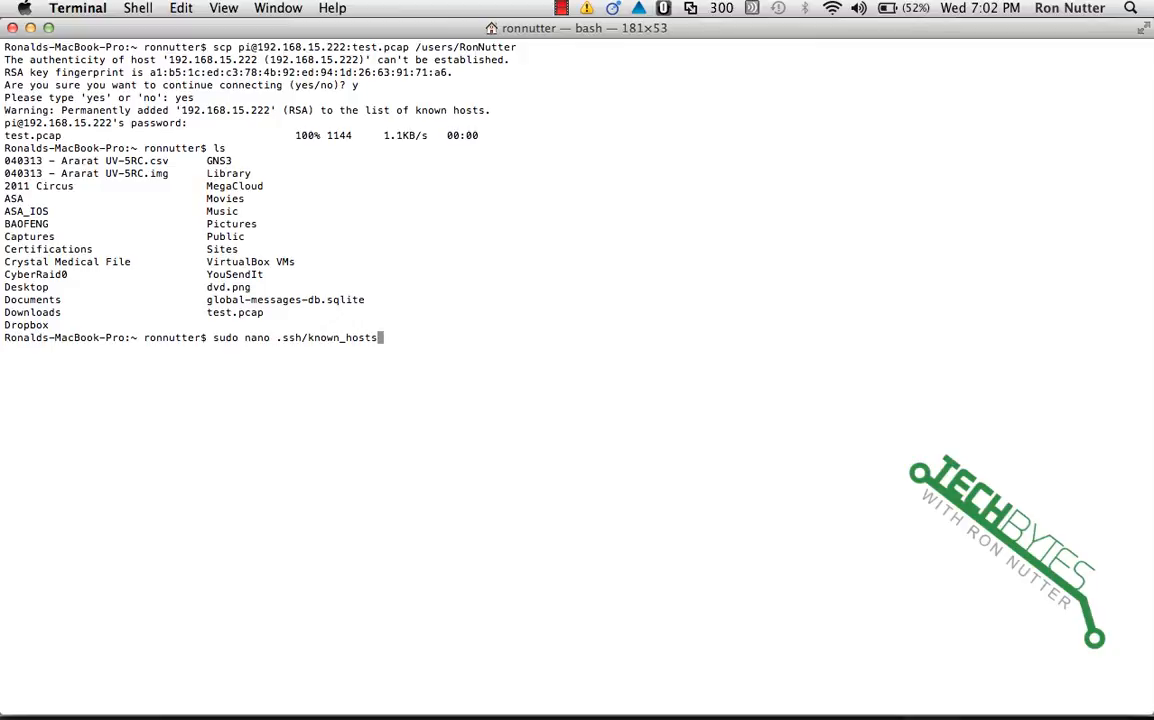
pyautogui.moveTo(234, 360)
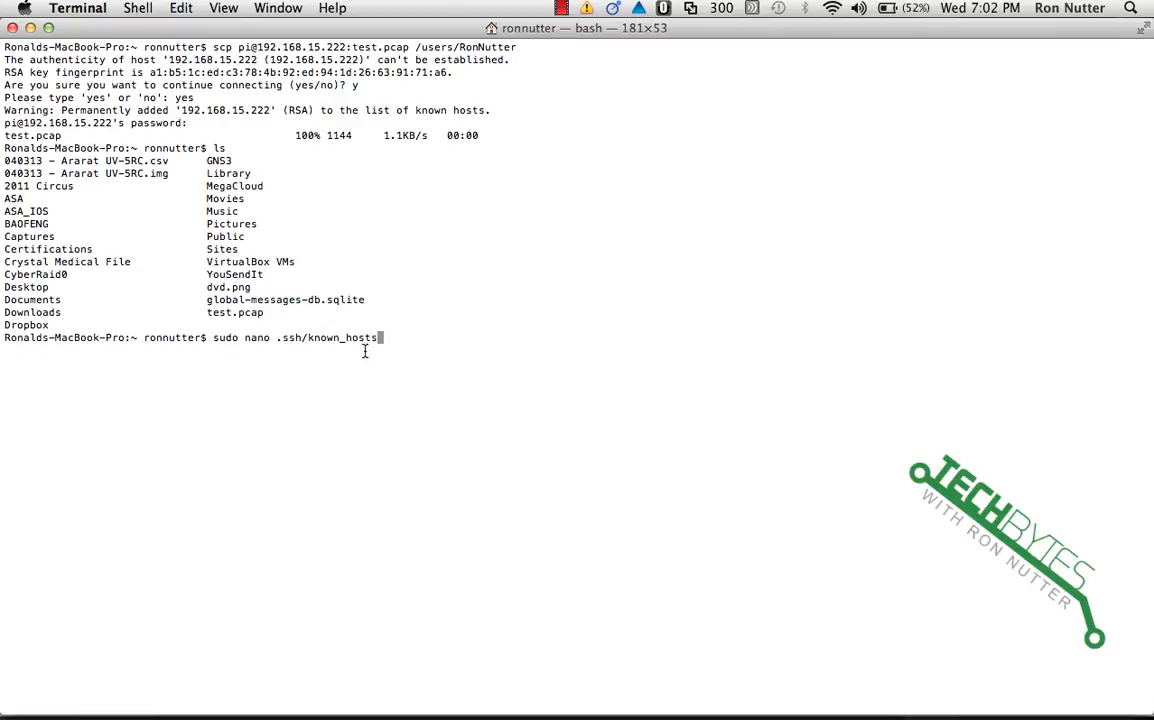
pyautogui.moveTo(372, 378)
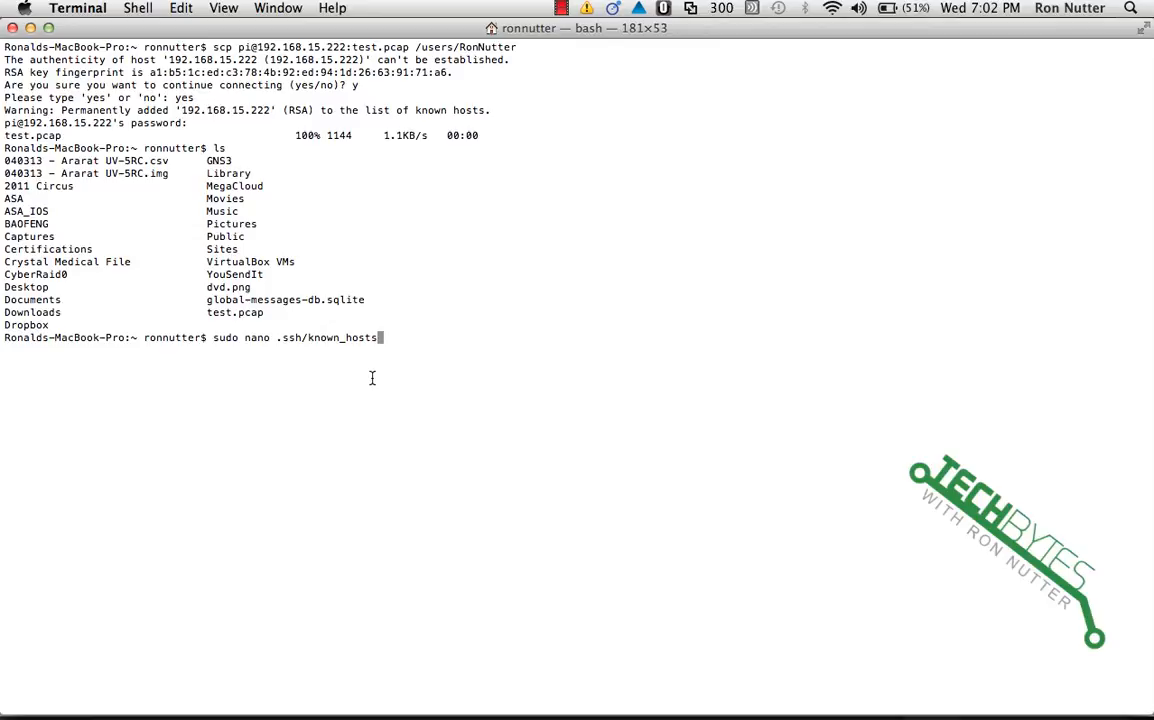
pyautogui.moveTo(392, 336)
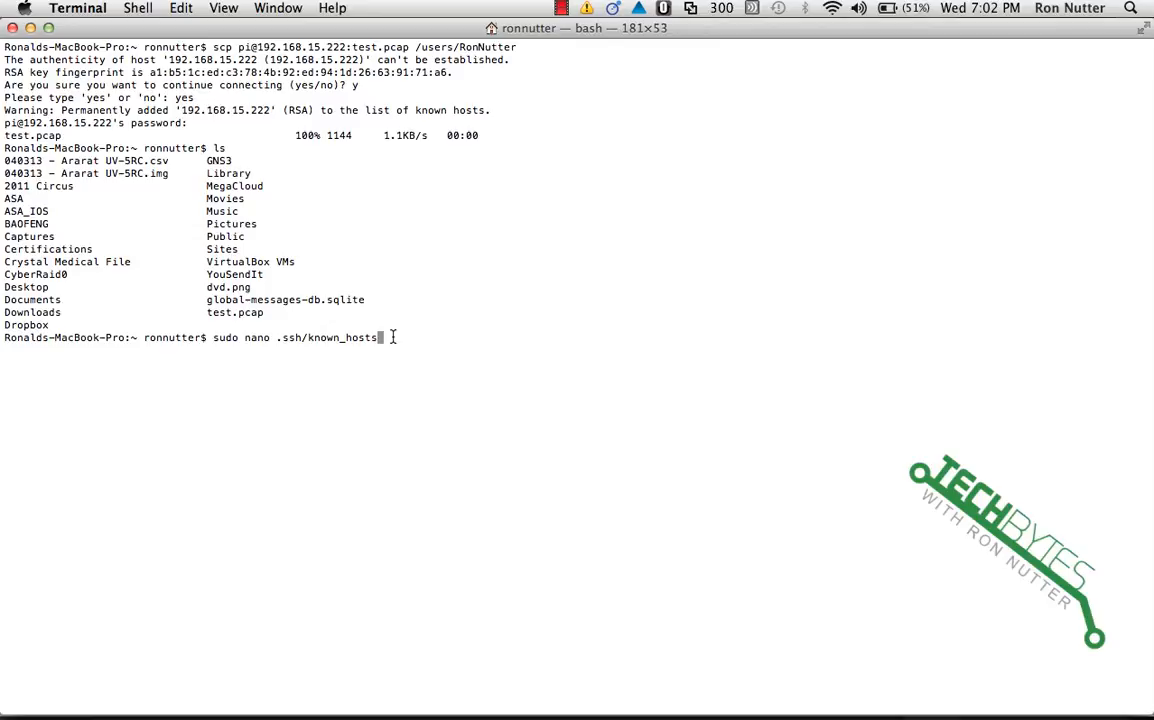
pyautogui.press('Return')
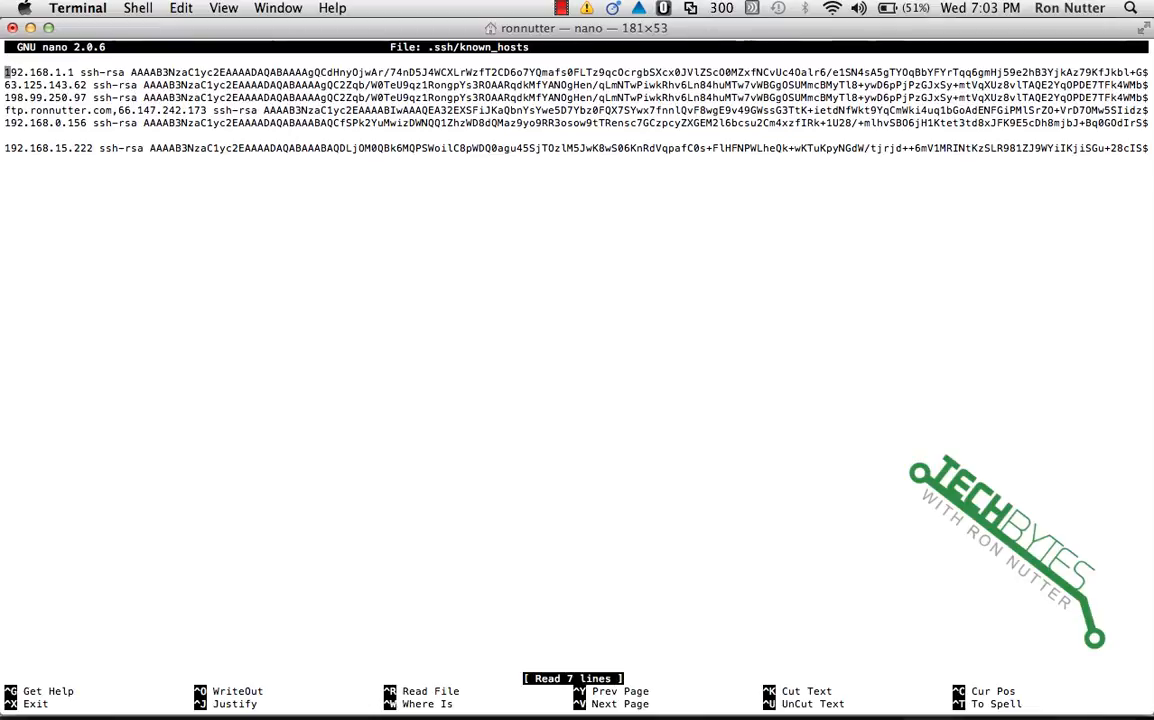
pyautogui.press('ctrl+x')
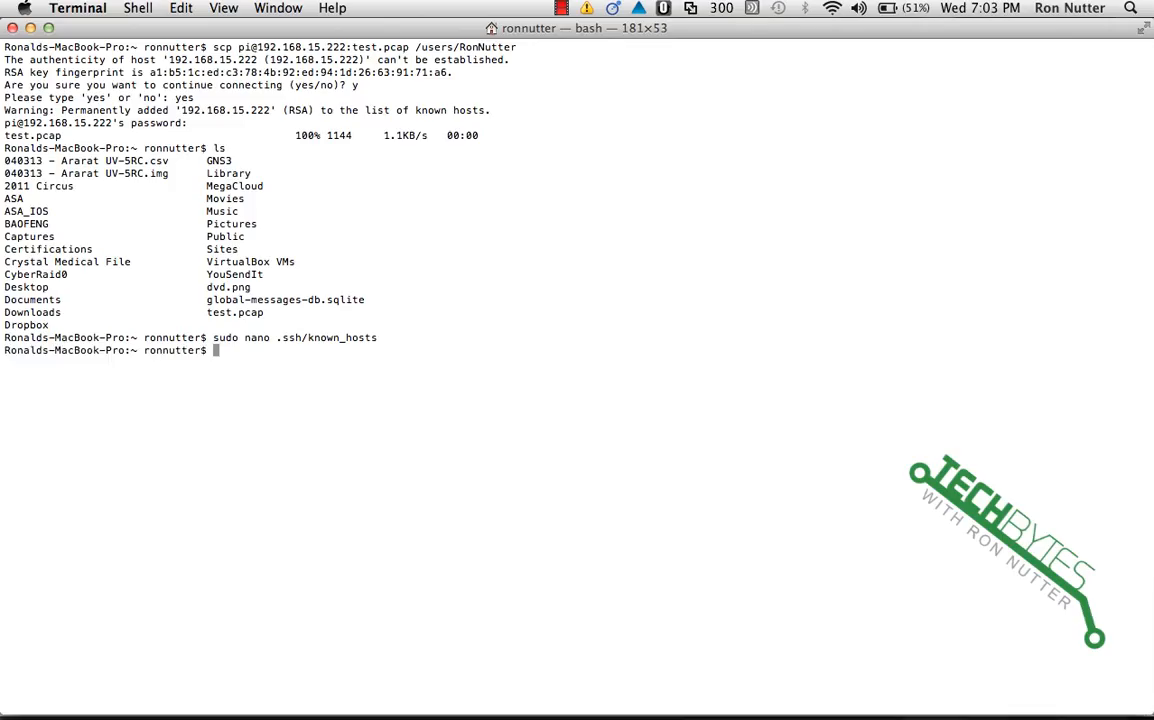